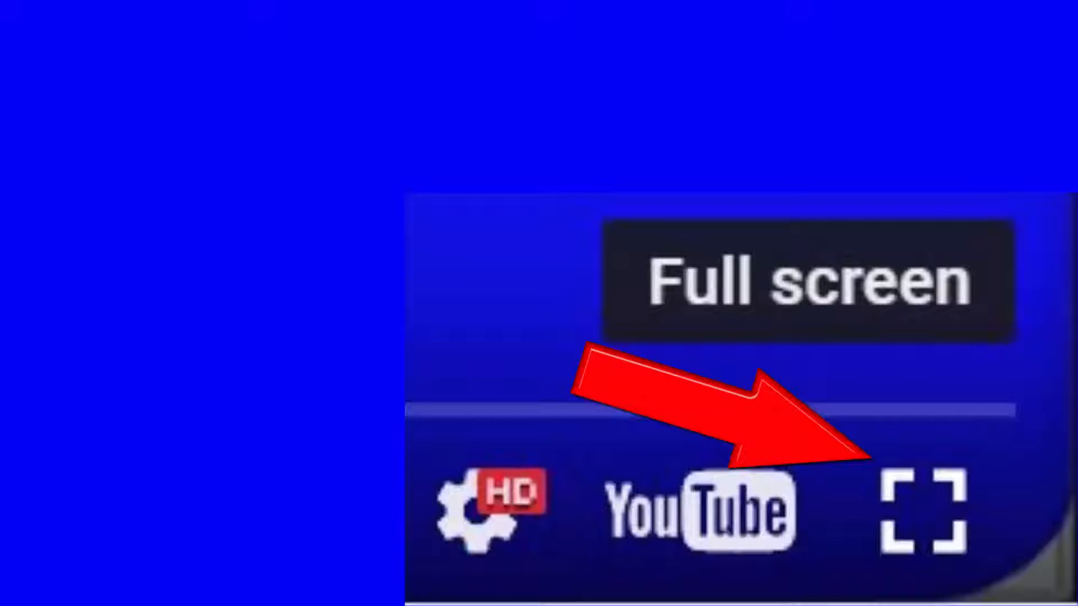
Exit full screen with Escape so the tutorial page returns to the normal Chrome window.
key("Escape")
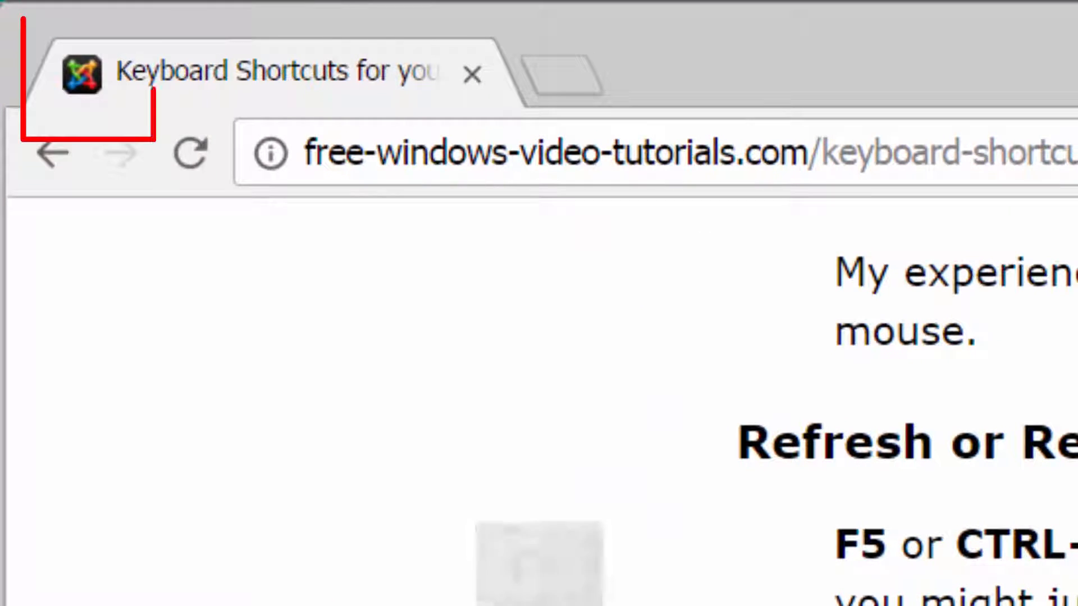
Refresh the keyboard shortcuts page several times using F5 and then Ctrl+R.
key("F5")
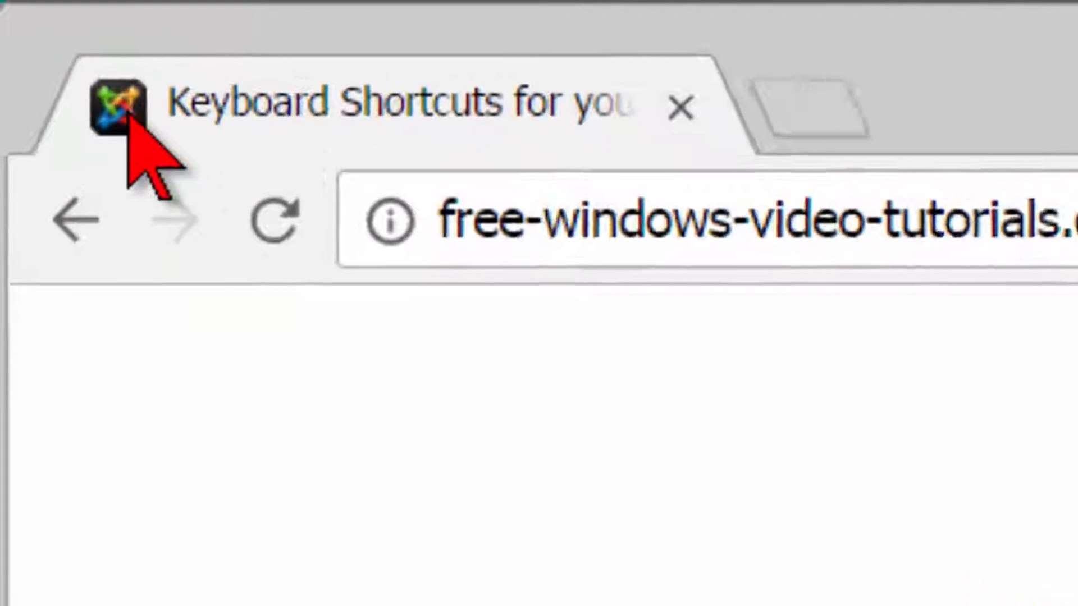
key("F5")
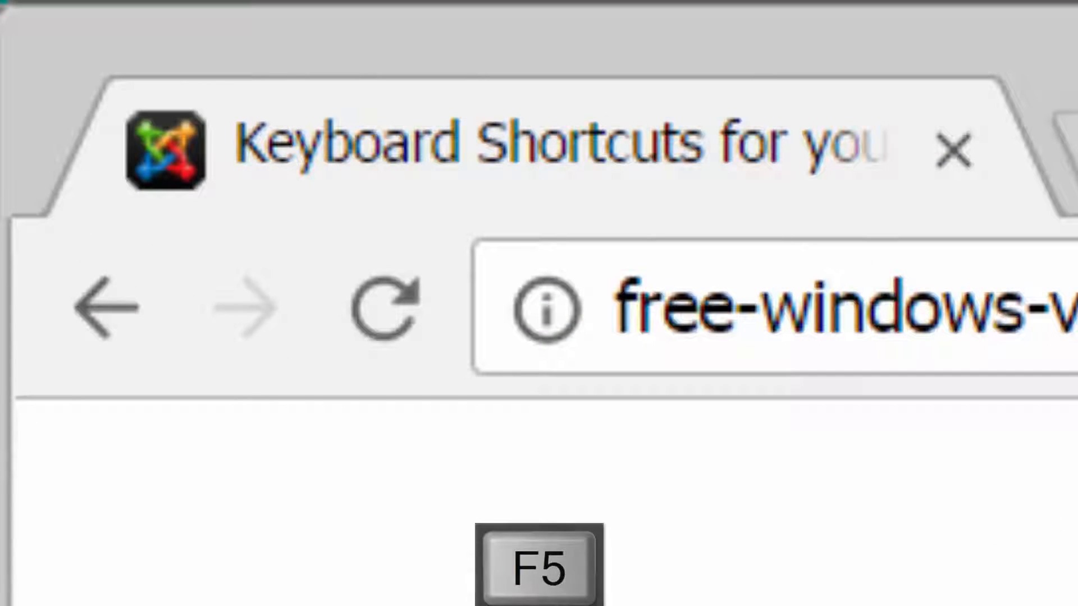
key("F5")
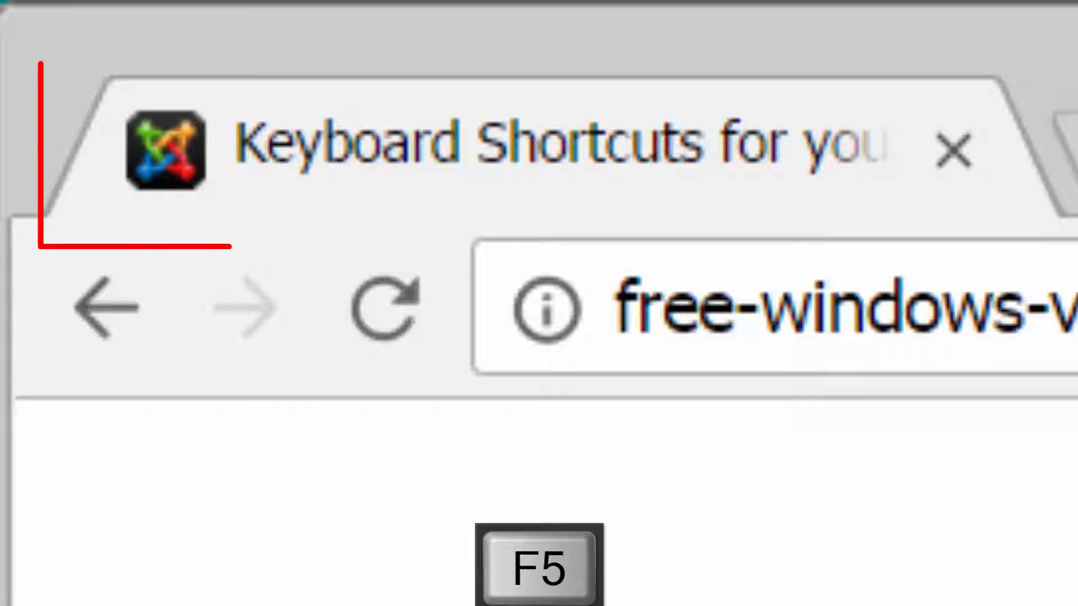
key("F5")
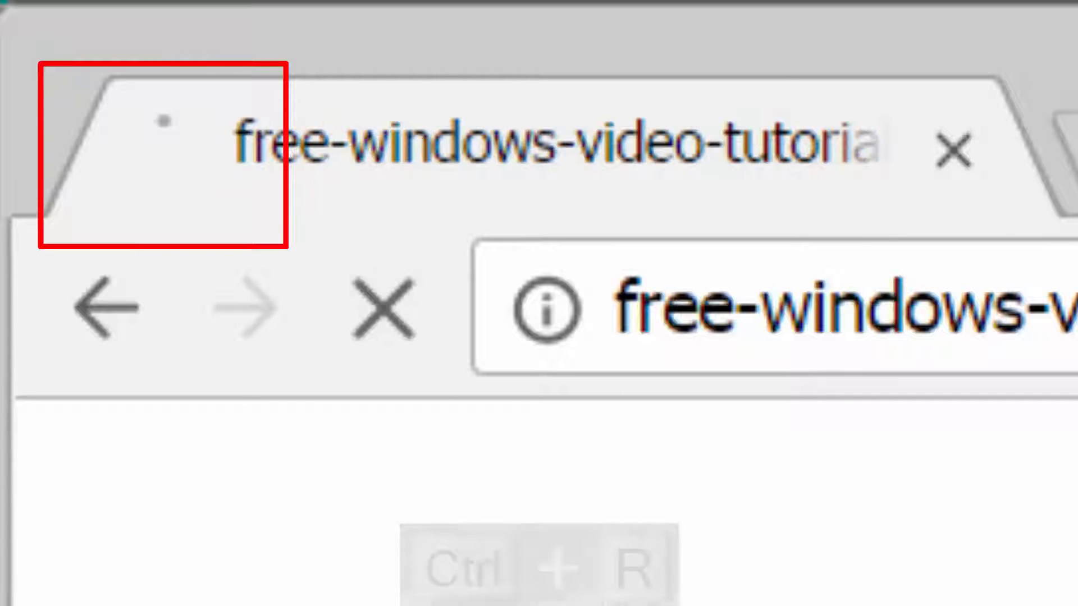
key("ctrl+r")
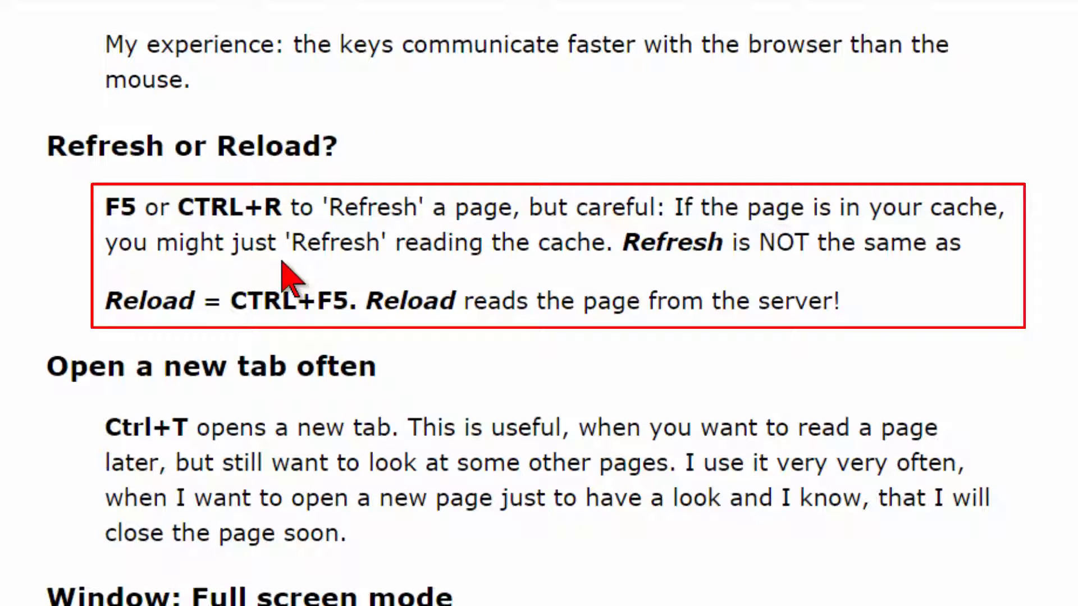
mouse_move(116, 337)
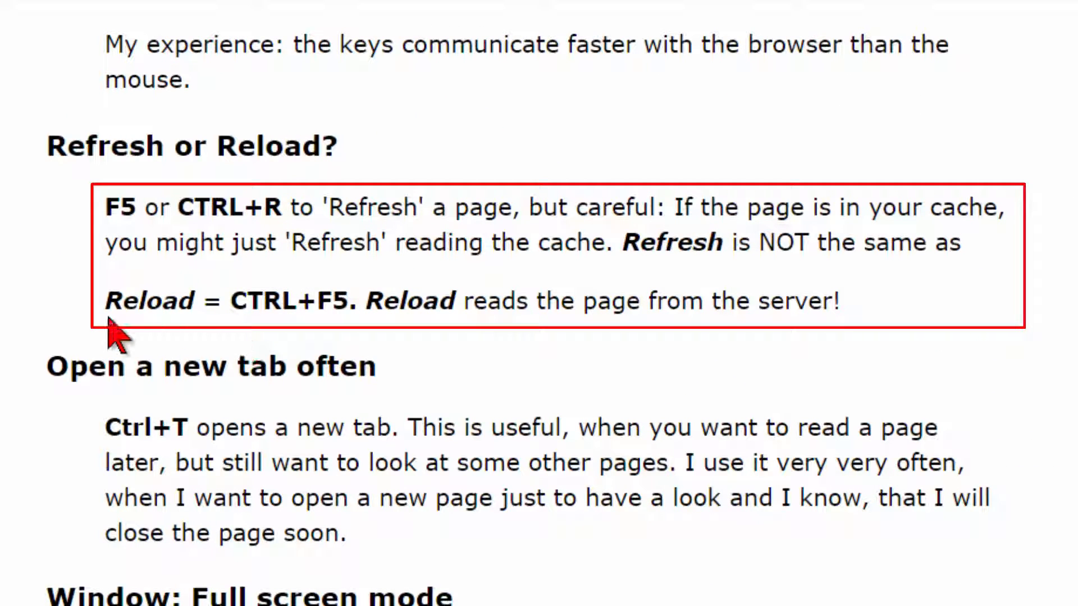
mouse_move(255, 340)
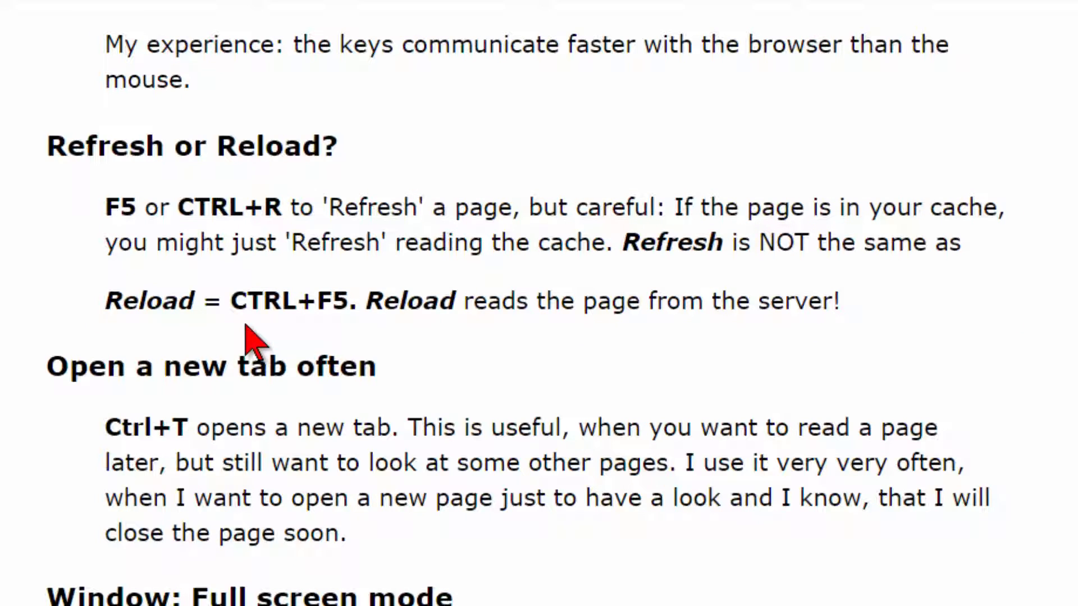
key("ctrl+F5")
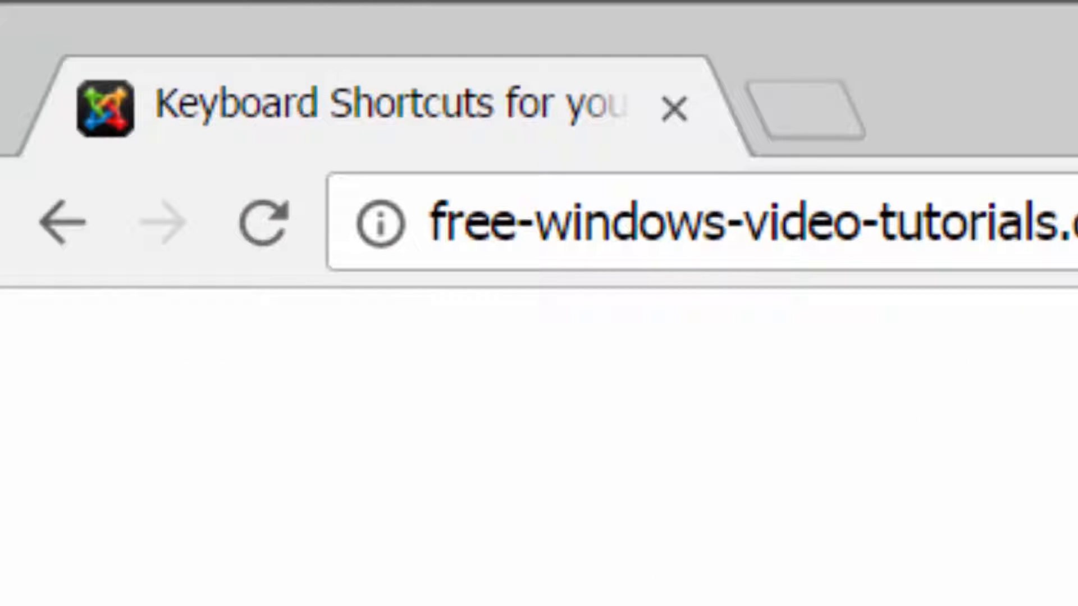
Force-reload the tutorial page from the server with Ctrl+F5, bypassing the cache.
key("ctrl+F5")
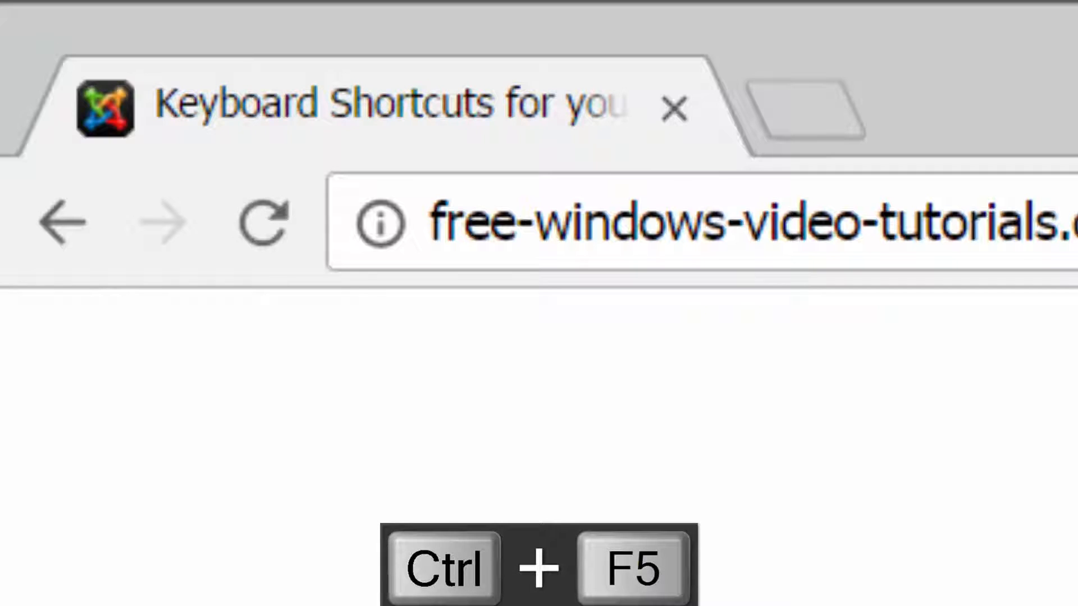
key("ctrl+F5")
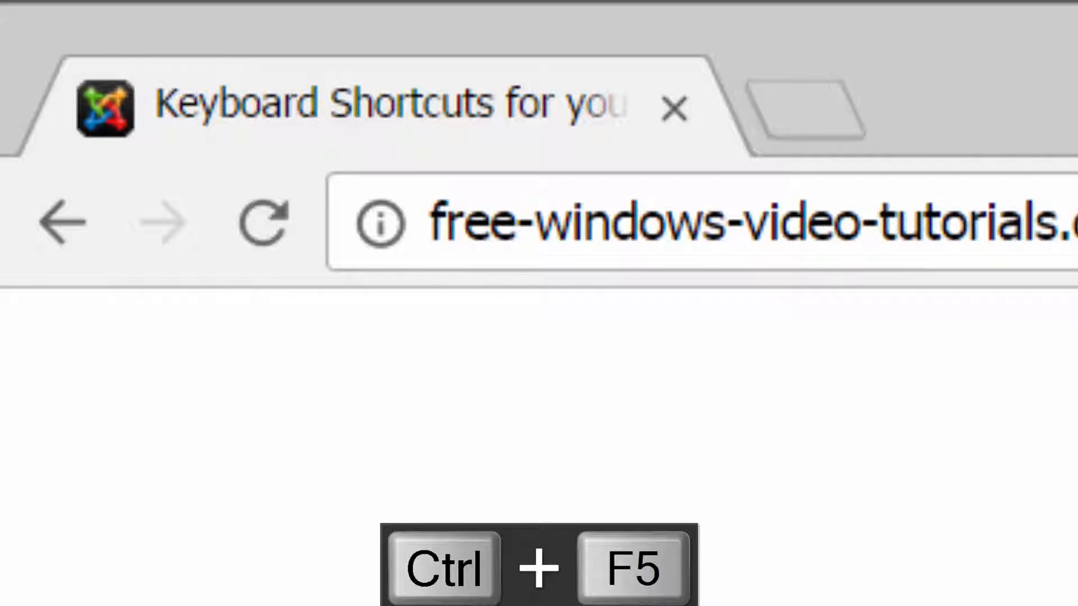
key("ctrl+F5")
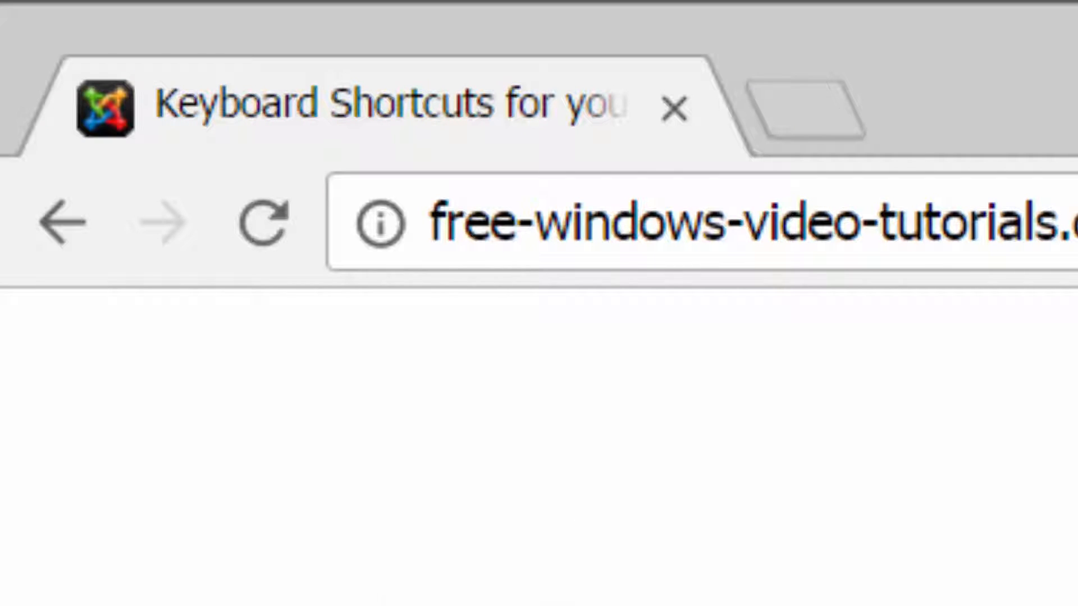